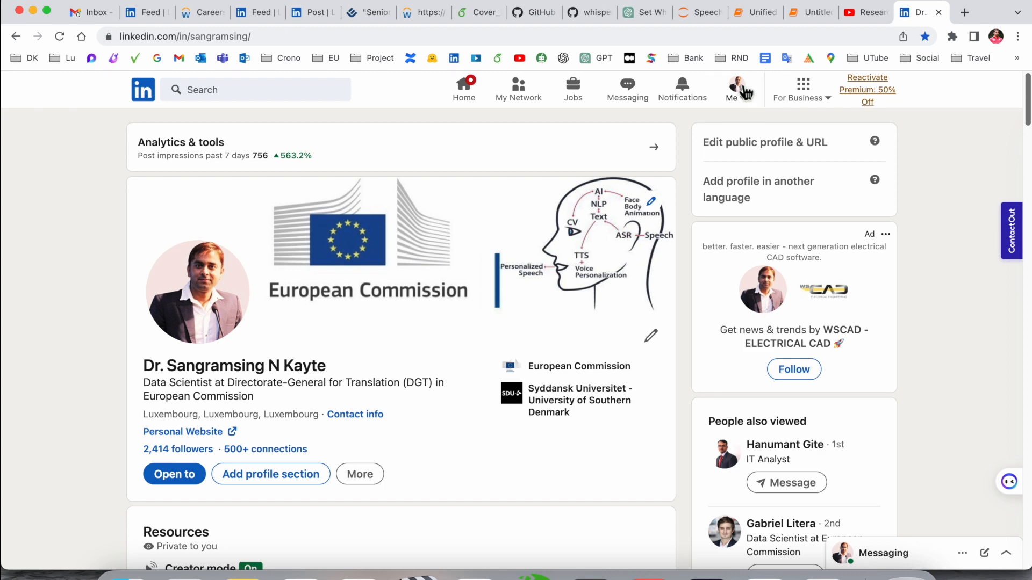
Go from the profile to Settings & Privacy via the Me menu.
click(735, 89)
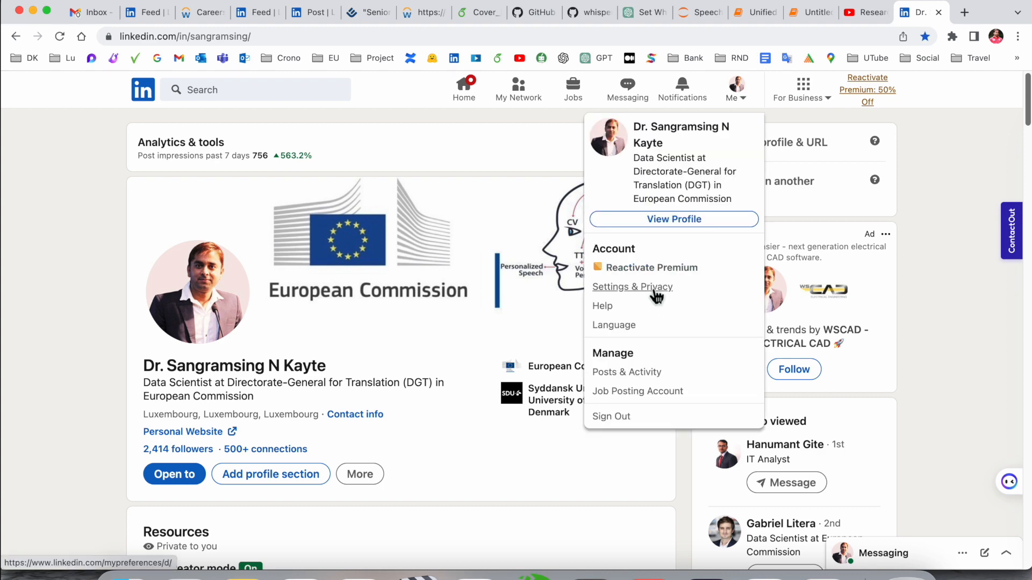
click(631, 287)
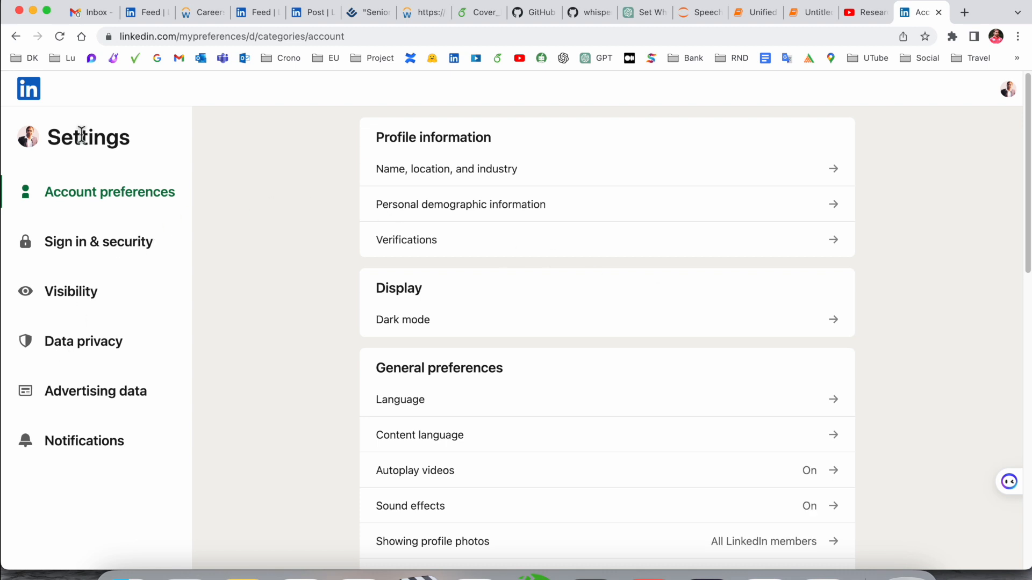
Browse Sign in & security and Visibility, then settle on Data privacy at Job seeking preferences.
click(99, 242)
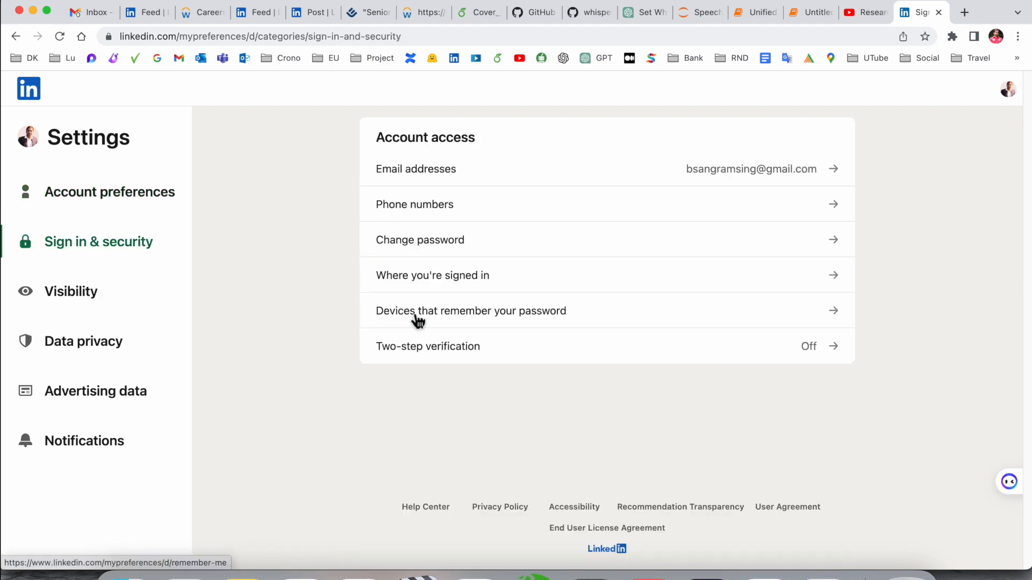
click(71, 292)
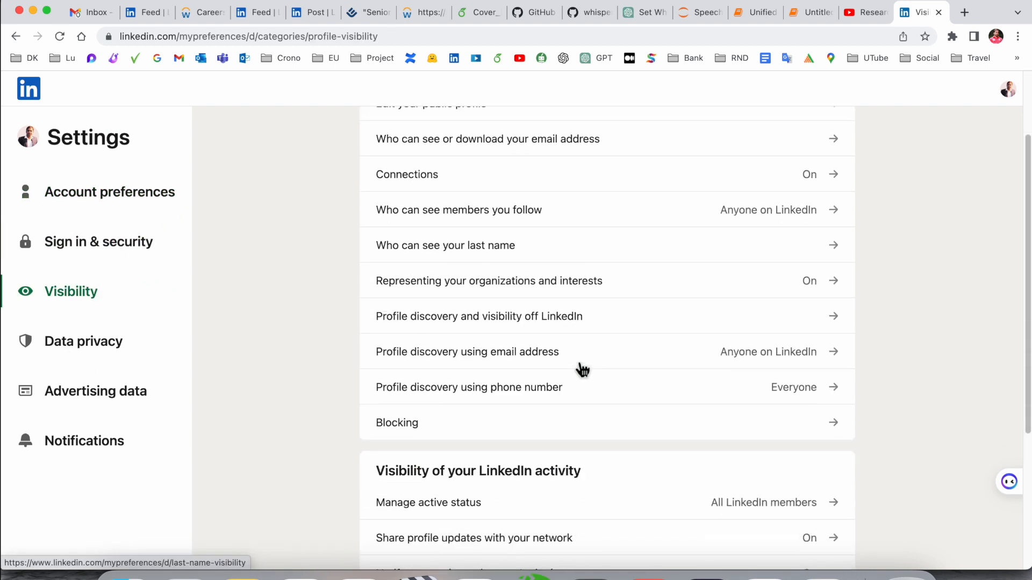
click(83, 341)
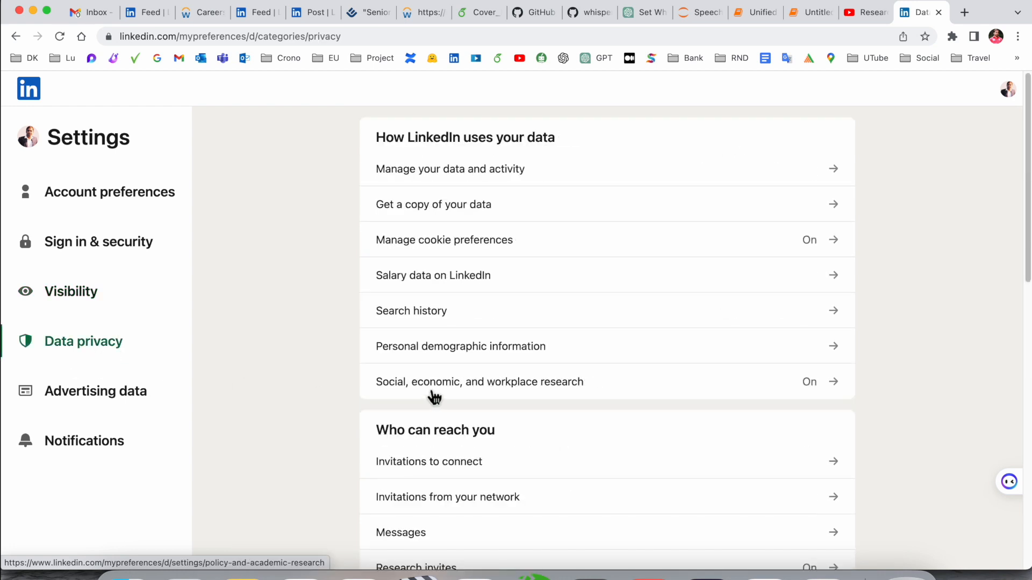
scroll(down, 3)
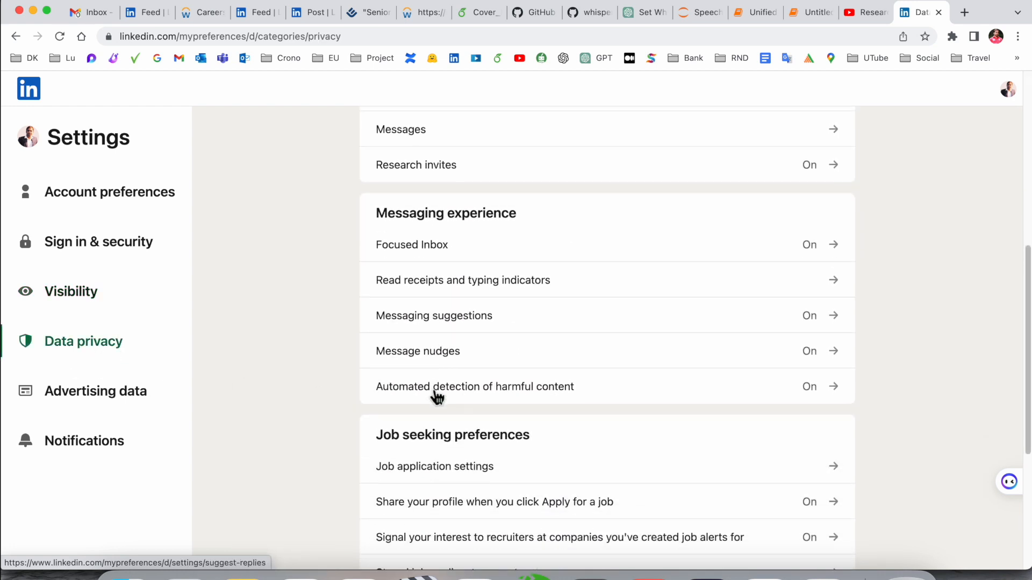
scroll(down, 3)
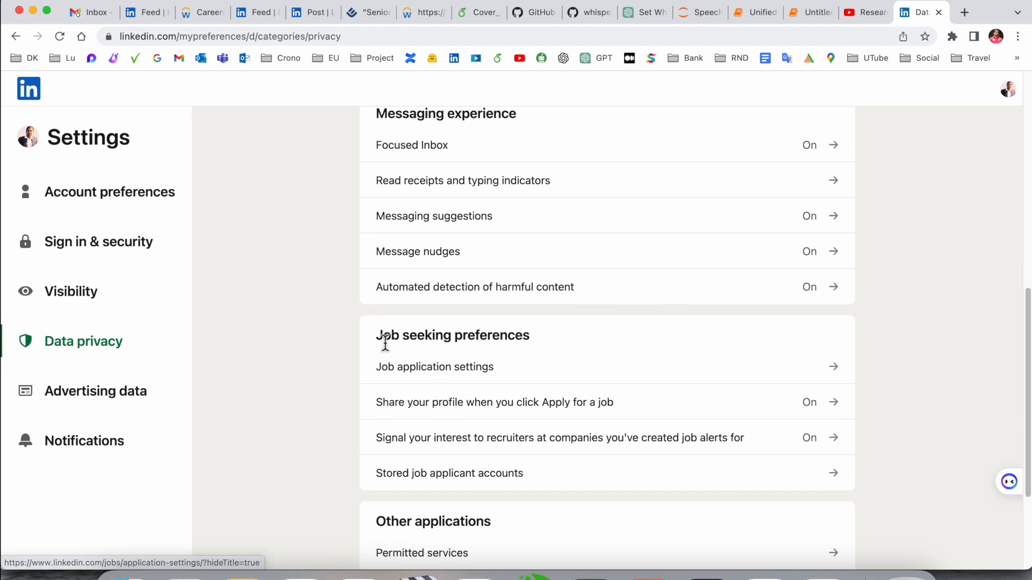
mouse_move(496, 345)
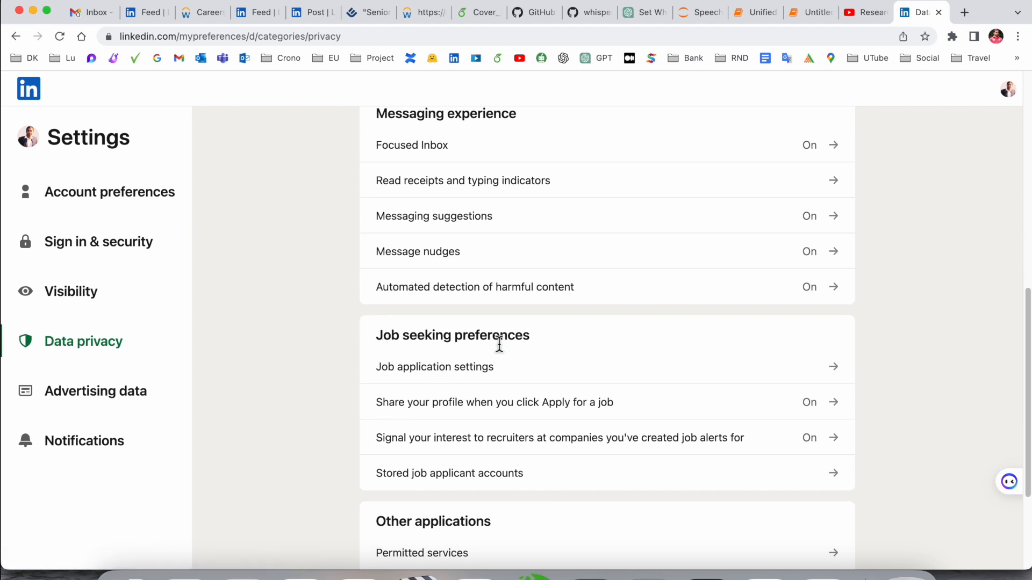
scroll(down, 3)
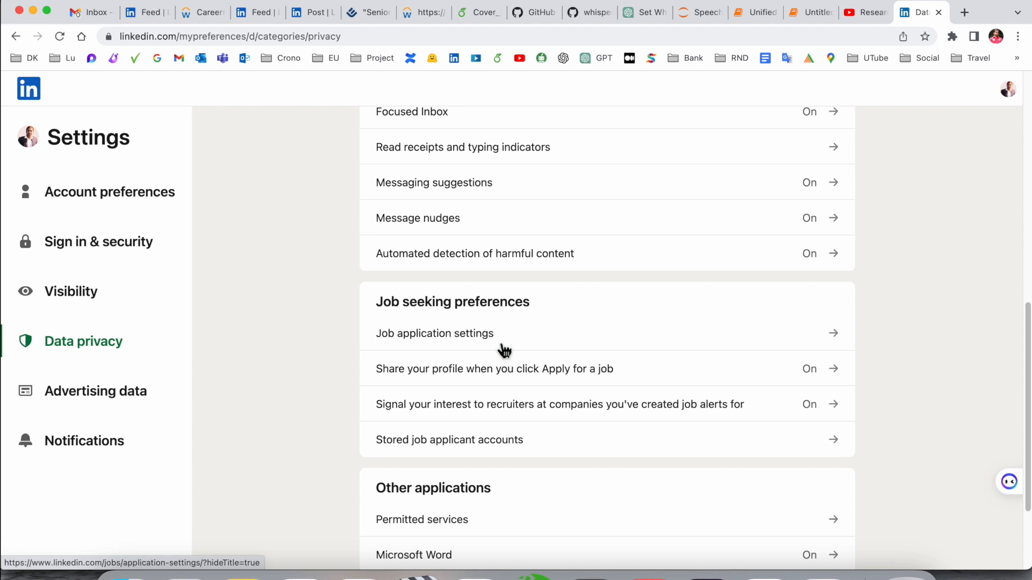
Delete the saved resume Sangramsing_CV.pdf from the Job application settings.
click(435, 334)
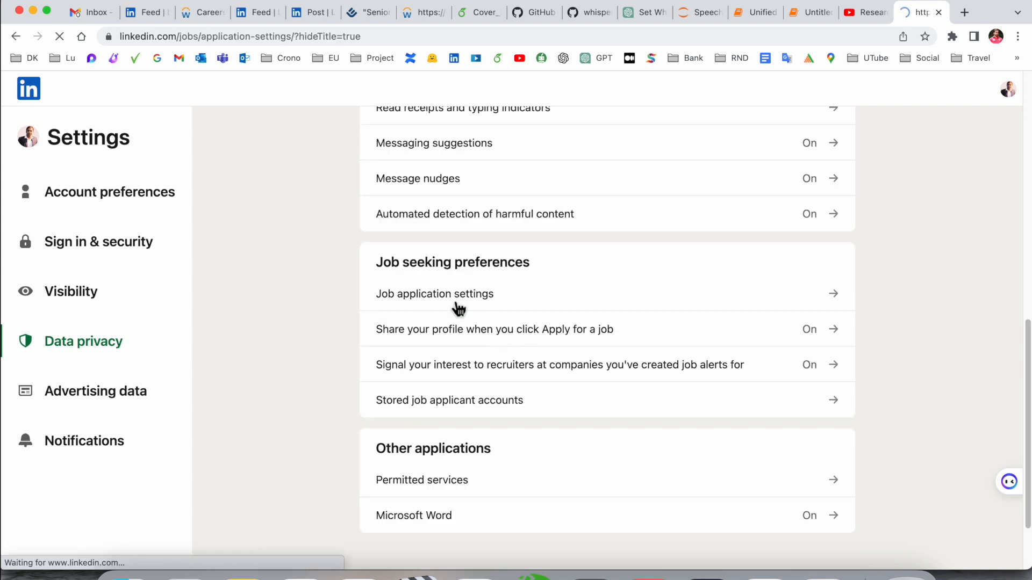
click(434, 294)
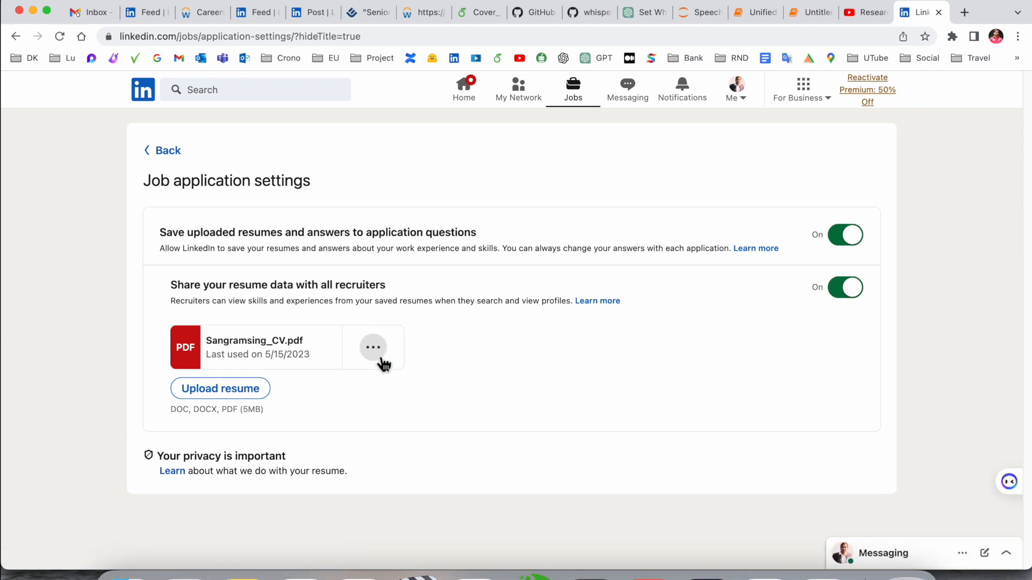
click(373, 348)
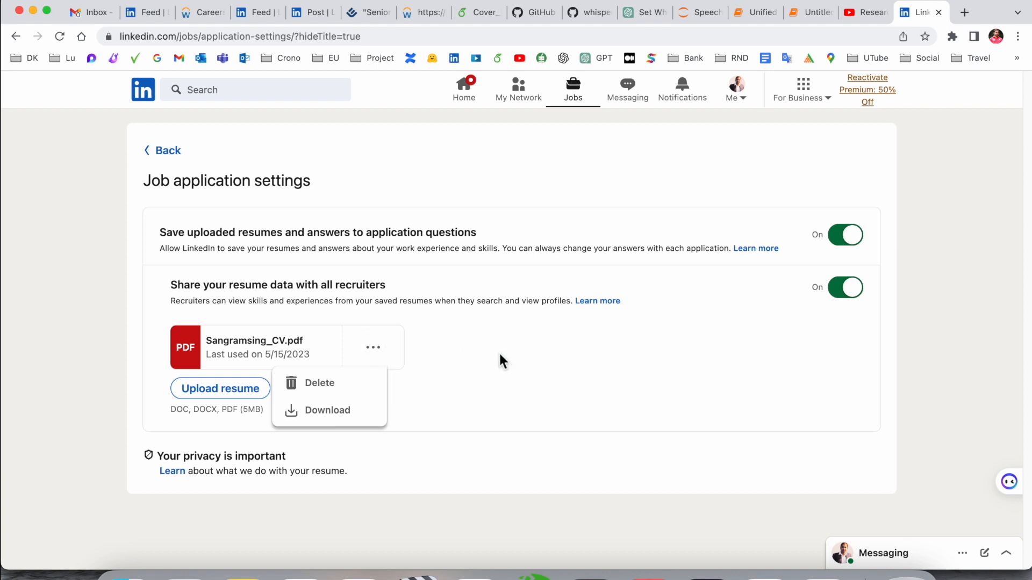
mouse_move(319, 382)
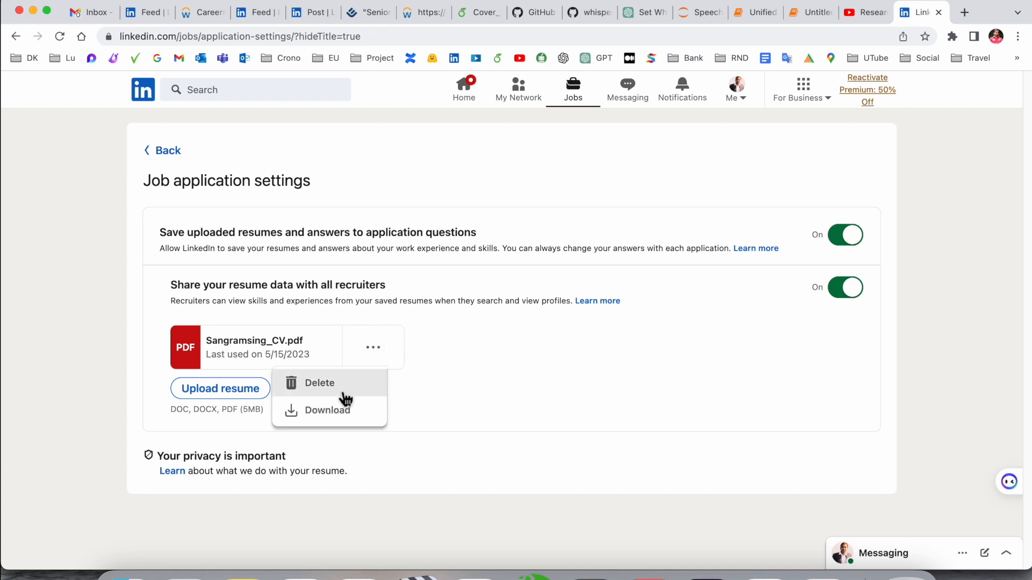
click(319, 383)
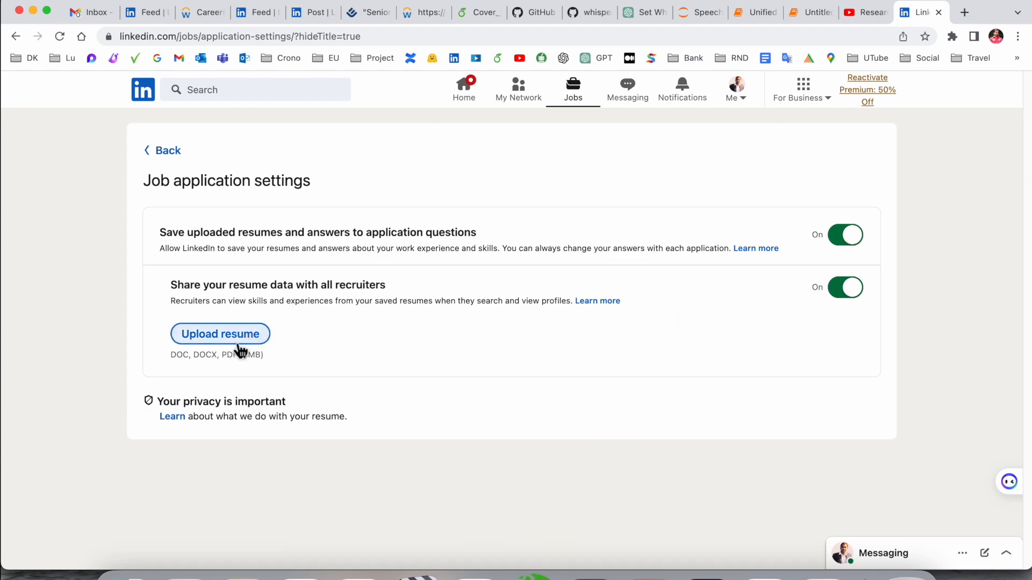
Upload Sangramsing_CV.pdf from Downloads as the new saved resume.
click(219, 333)
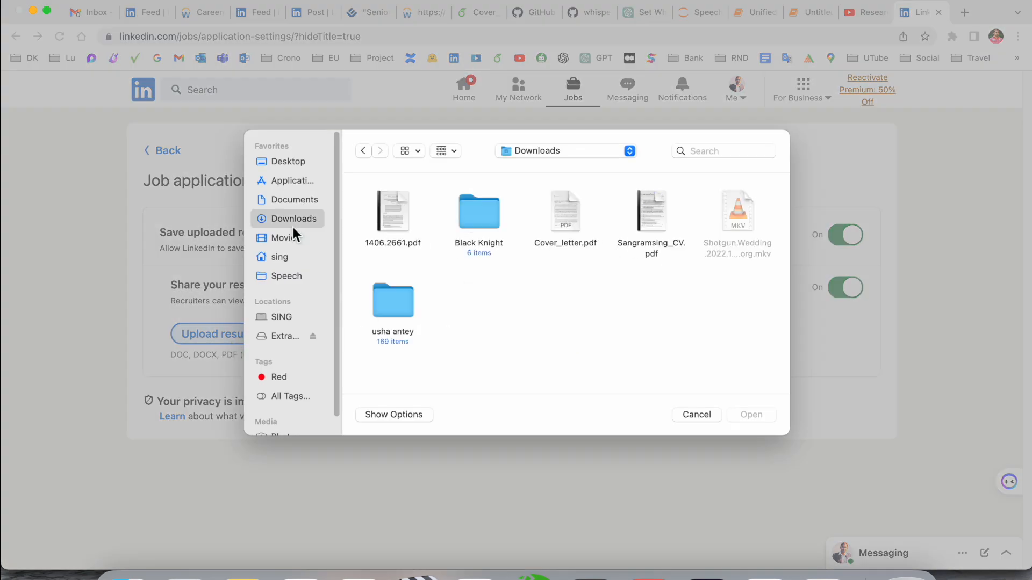
click(696, 415)
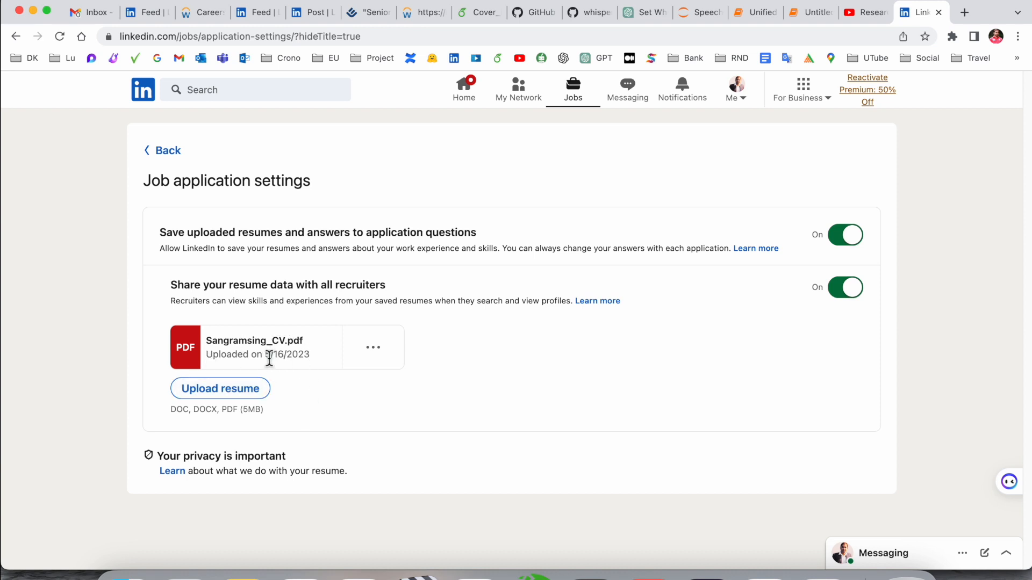
double_click(286, 354)
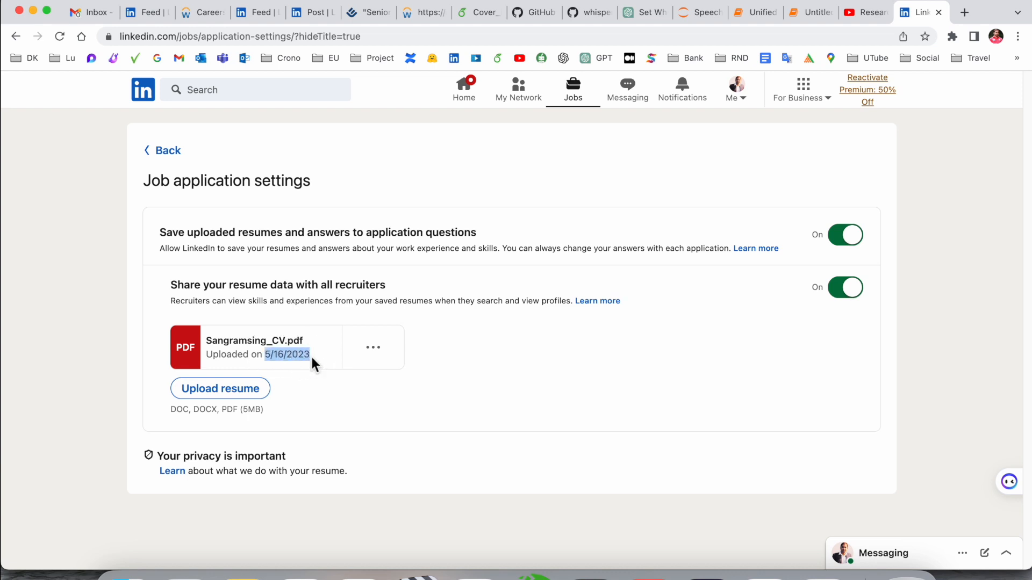
mouse_move(264, 456)
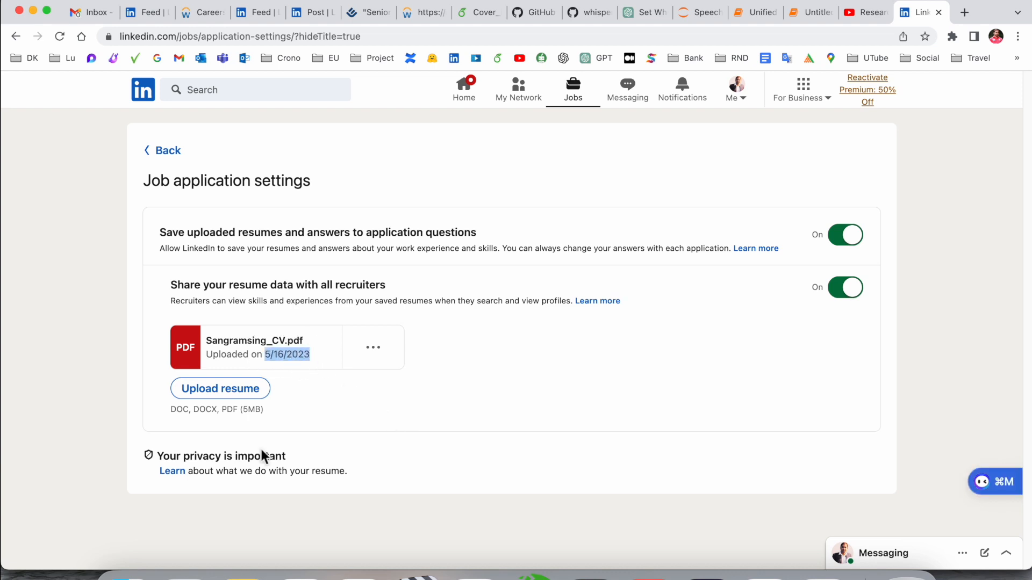